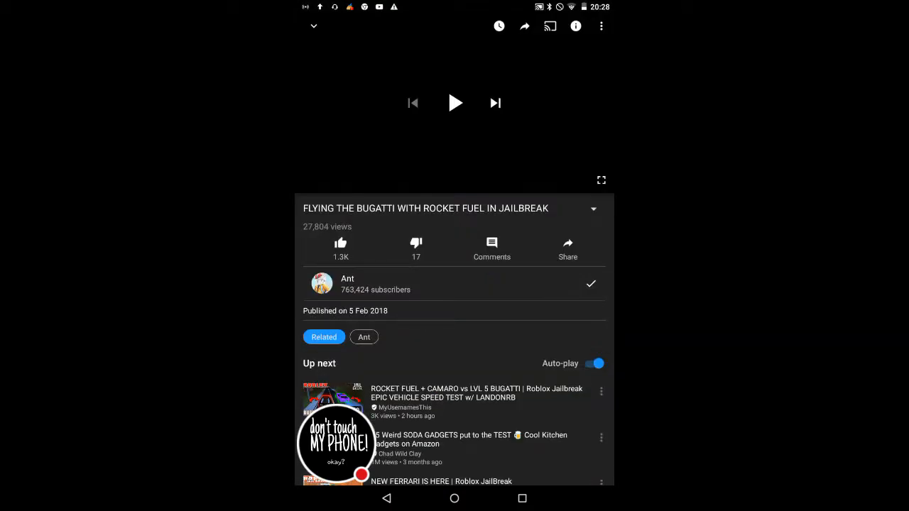
- Start playing the 'Bugatti with rocket fuel' Roblox Jailbreak video in the player
{"action": "left_click", "coordinate": [455, 102]}
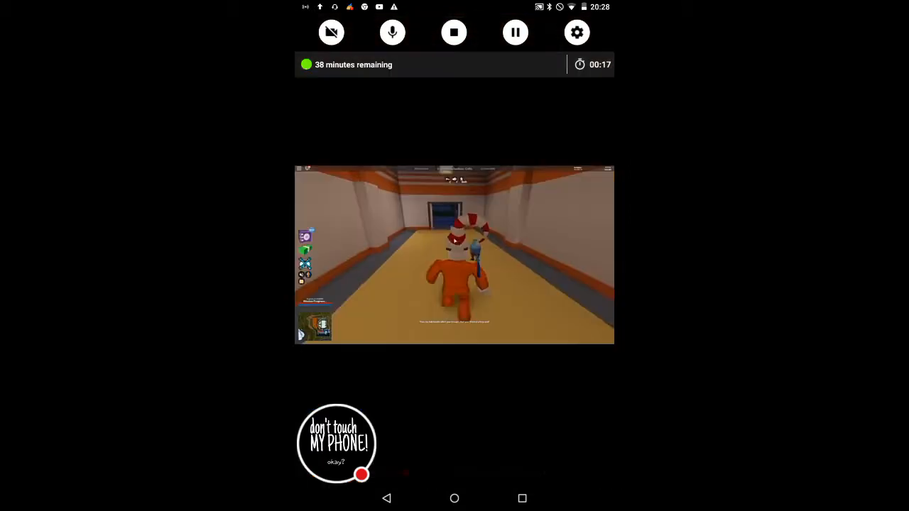
- Choose a playback speed from the player's speed list and resume the Jailbreak video
{"action": "left_click", "coordinate": [454, 256]}
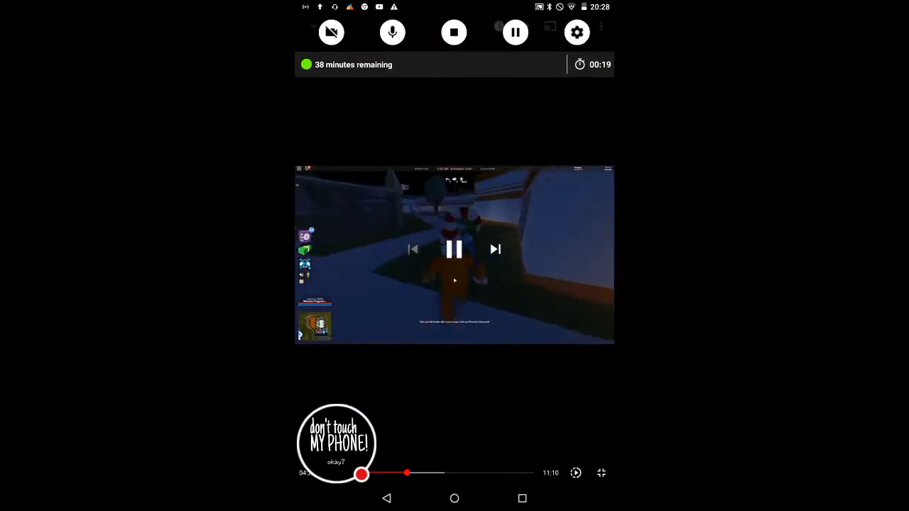
{"action": "left_click", "coordinate": [575, 473]}
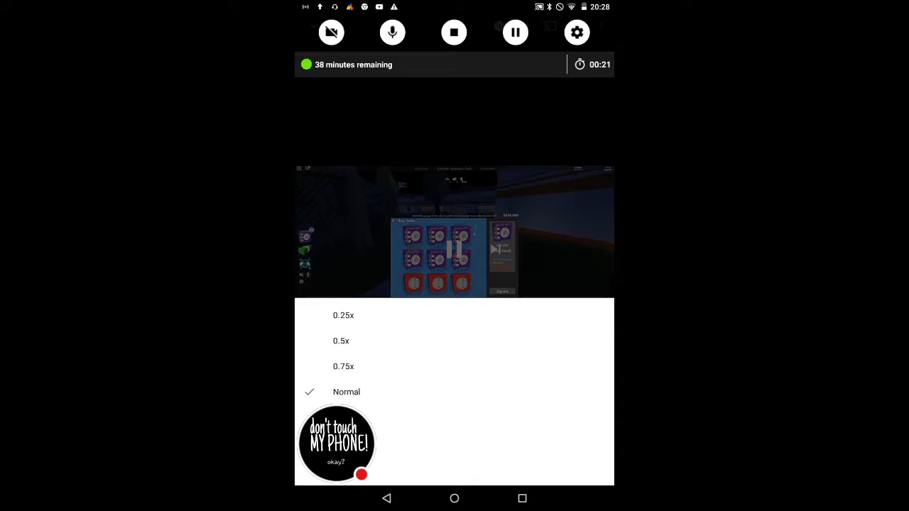
{"action": "left_click", "coordinate": [343, 315]}
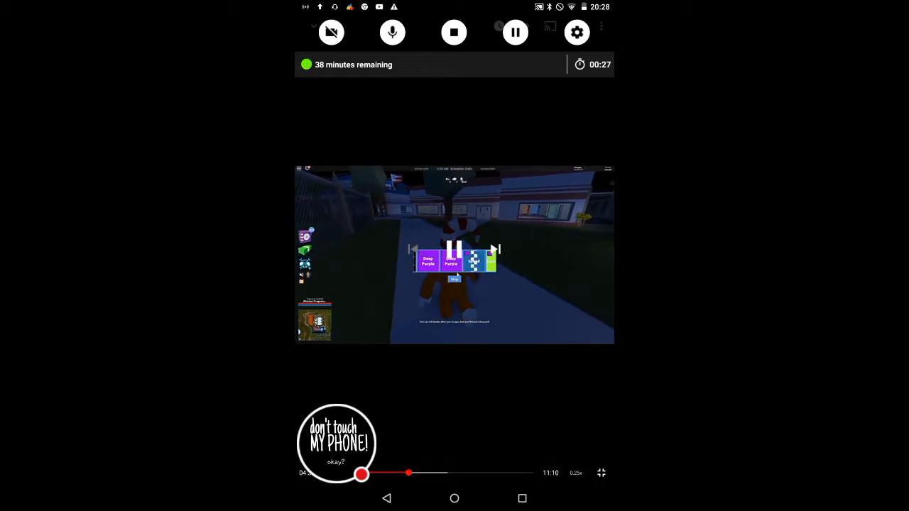
{"action": "left_click", "coordinate": [576, 473]}
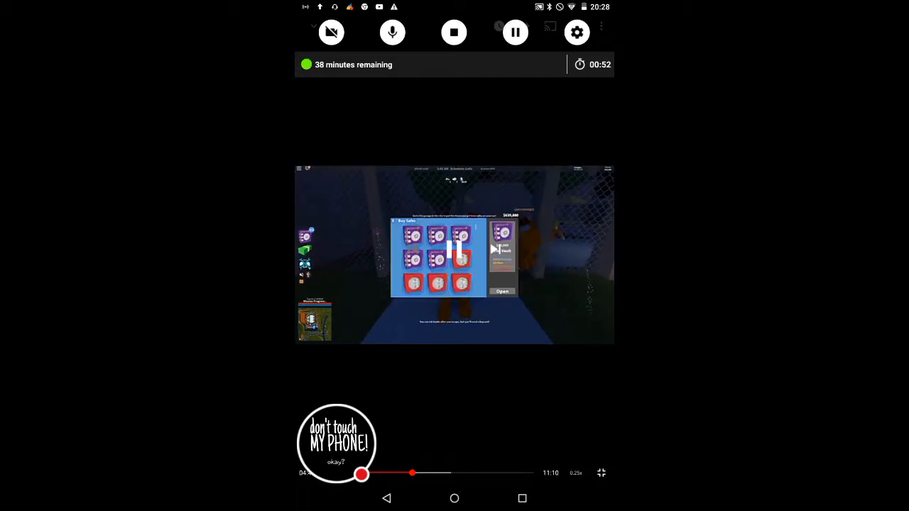
{"action": "left_click", "coordinate": [575, 472]}
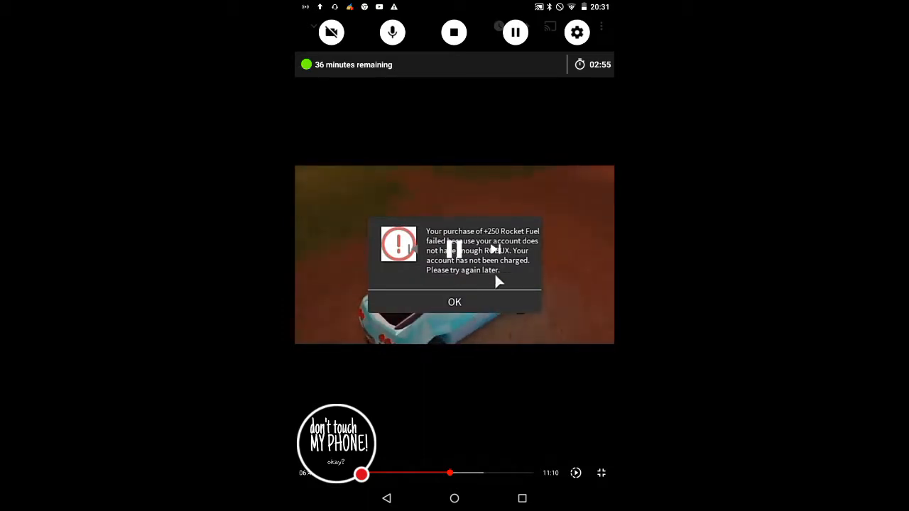
{"action": "left_click", "coordinate": [454, 301]}
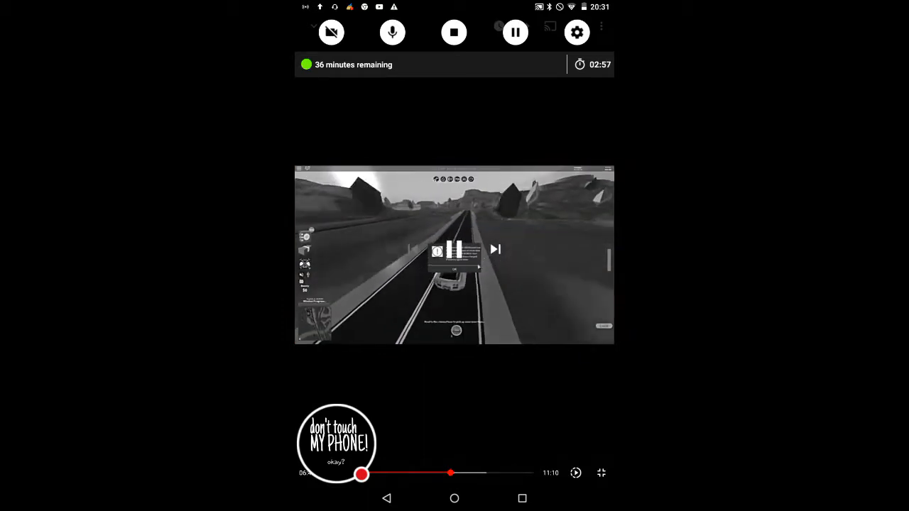